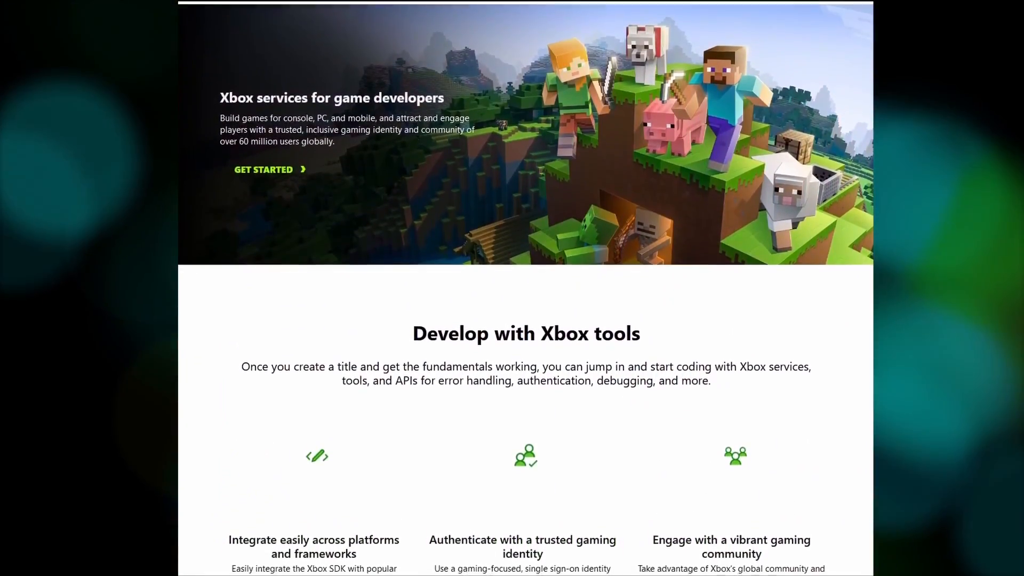
- Download Gamr13's AppStore and always allow the site to open Microsoft Store
scroll(down, 3)
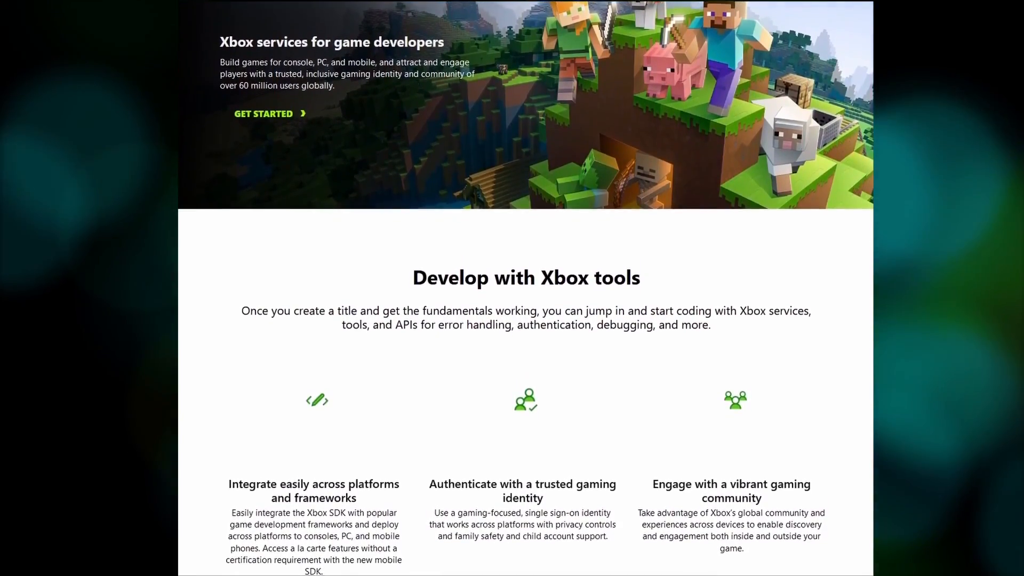
scroll(down, 3)
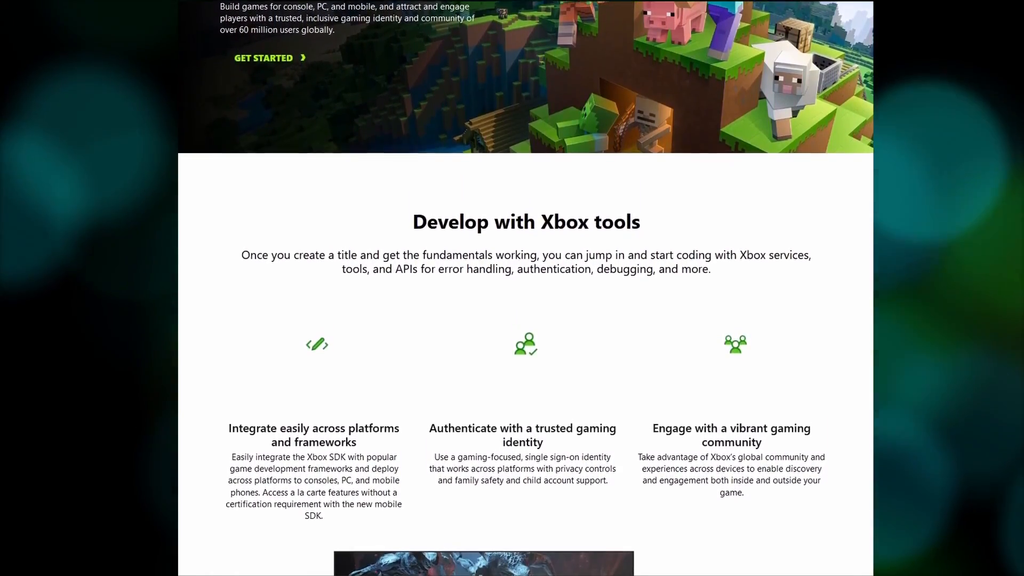
scroll(down, 3)
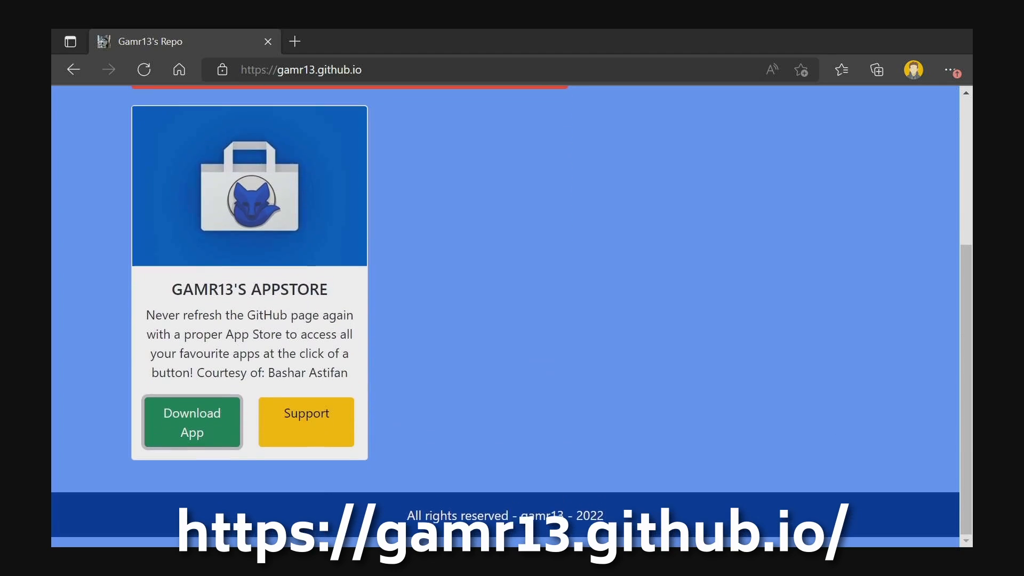
click(190, 423)
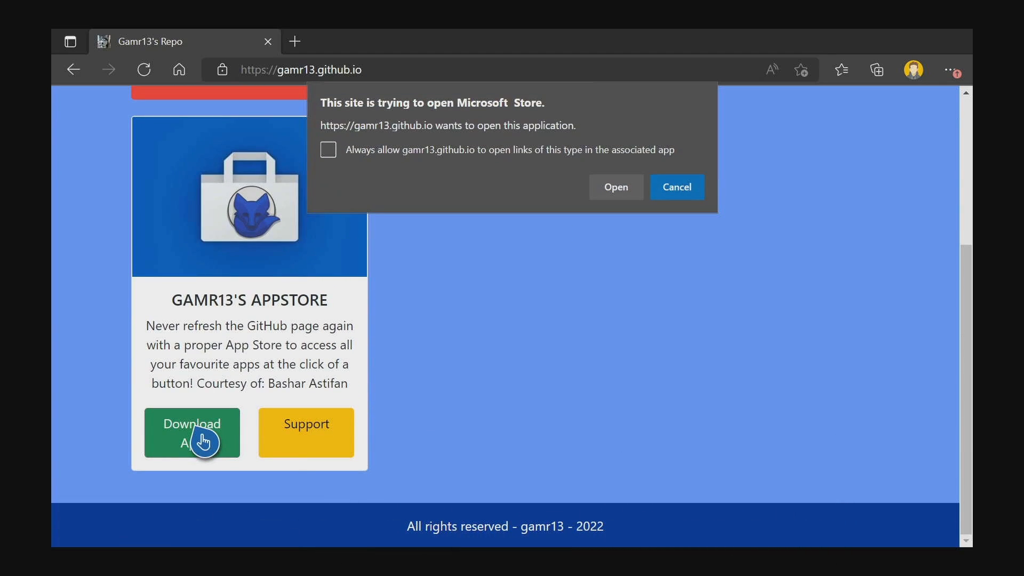
mouse_move(367, 159)
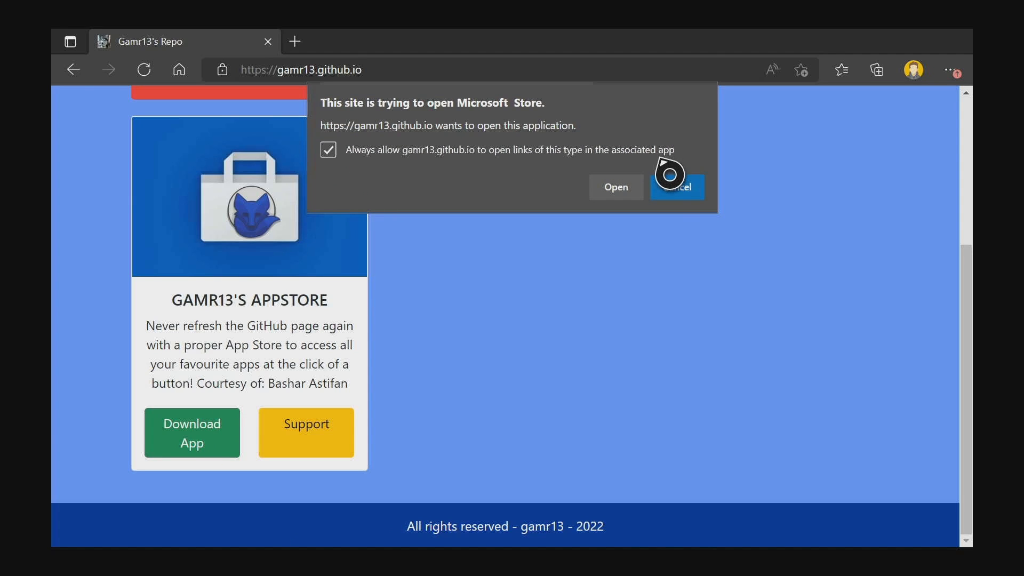
click(615, 188)
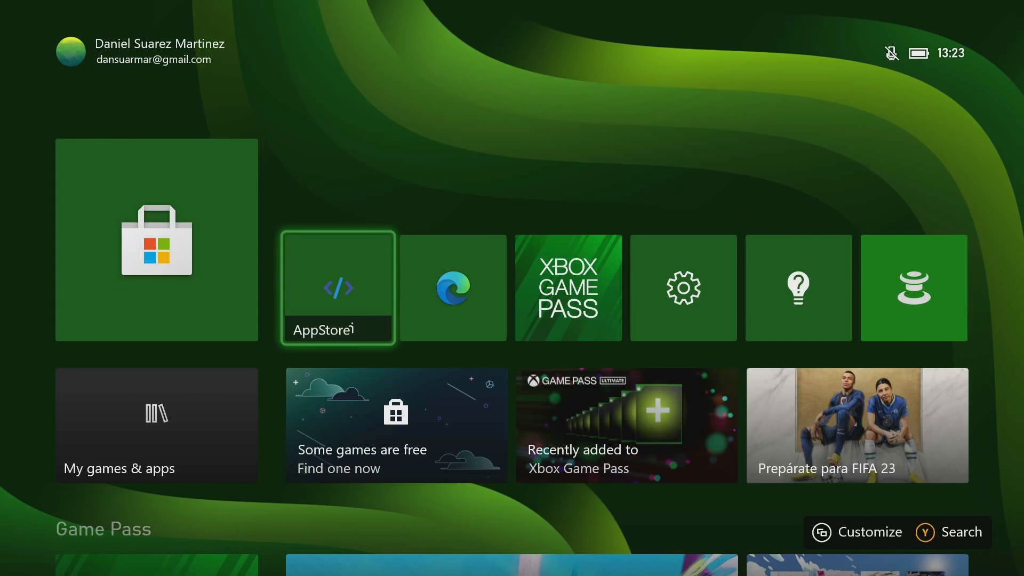
- Launch Gamr13's AppStore from the Xbox home and browse its catalogue down to RetroArch
click(338, 287)
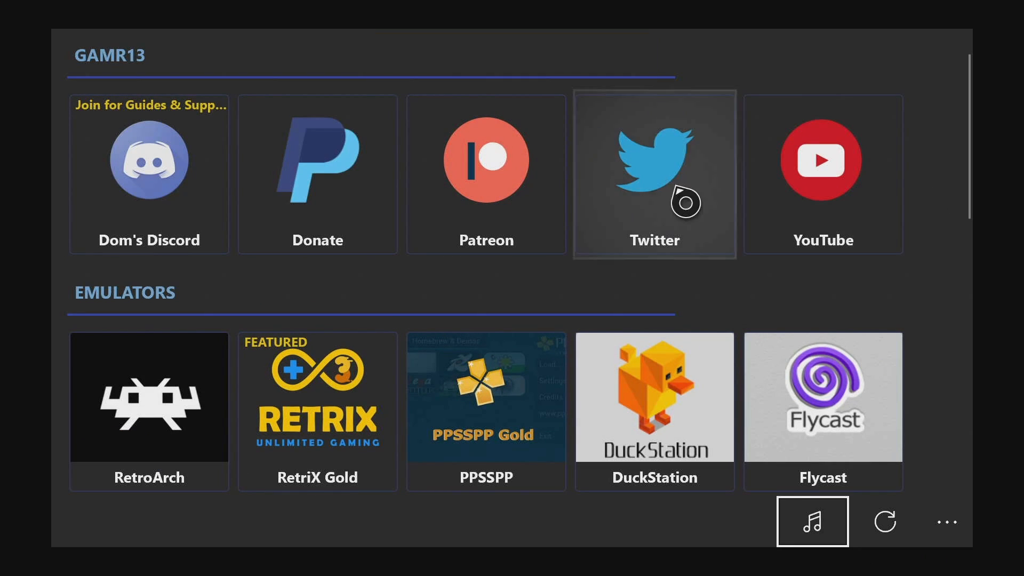
scroll(down, 3)
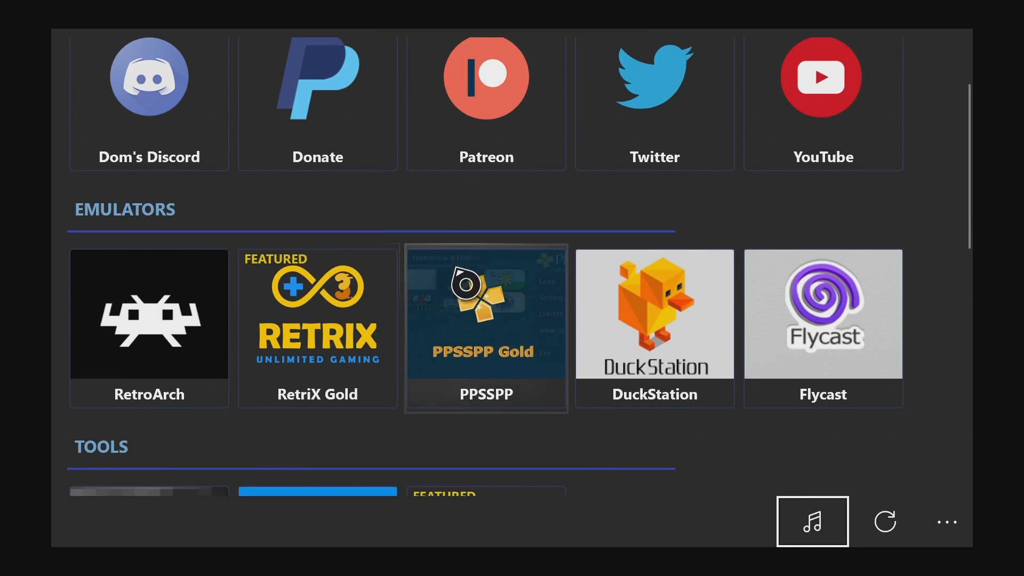
scroll(down, 3)
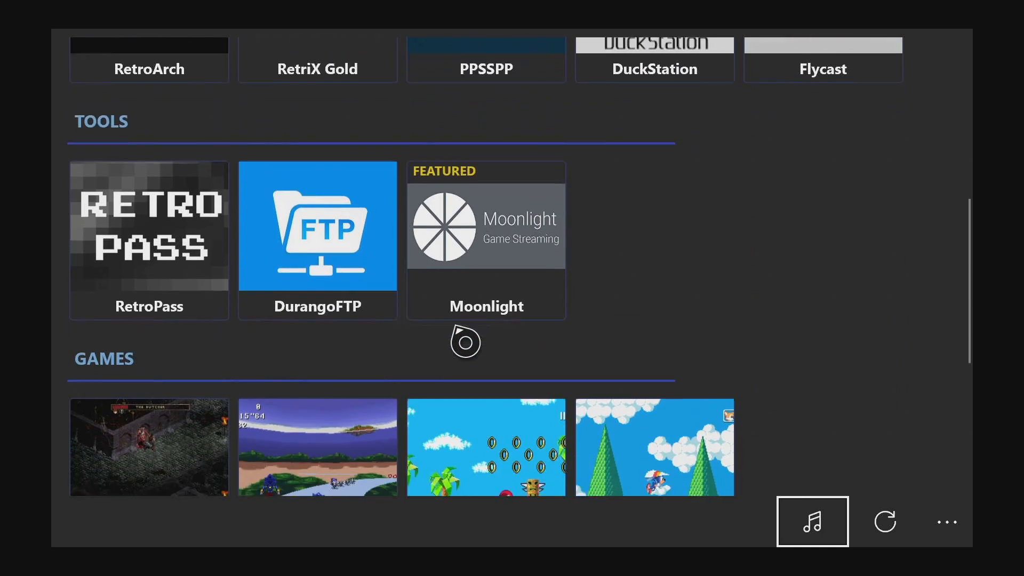
scroll(down, 3)
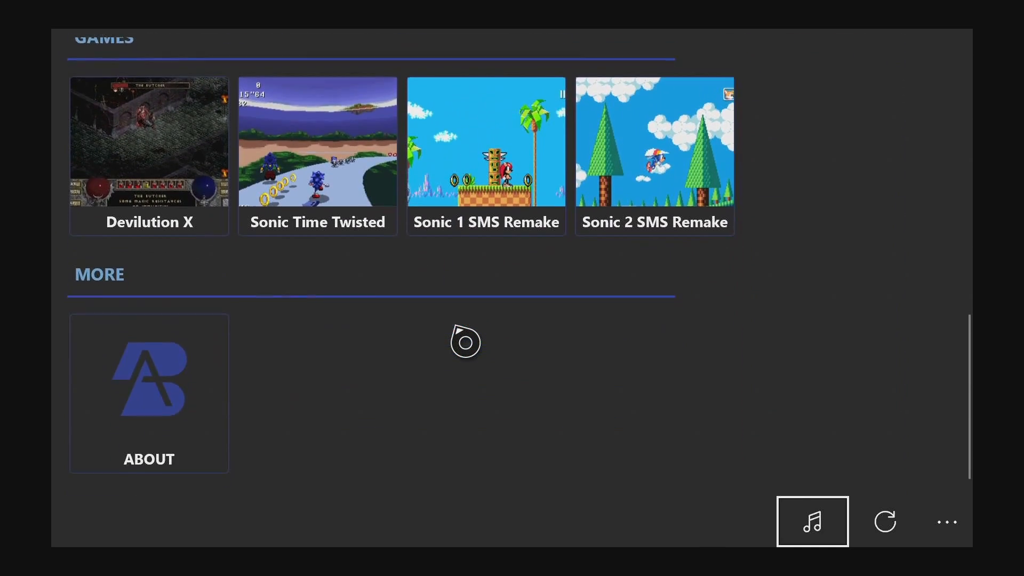
scroll(down, 3)
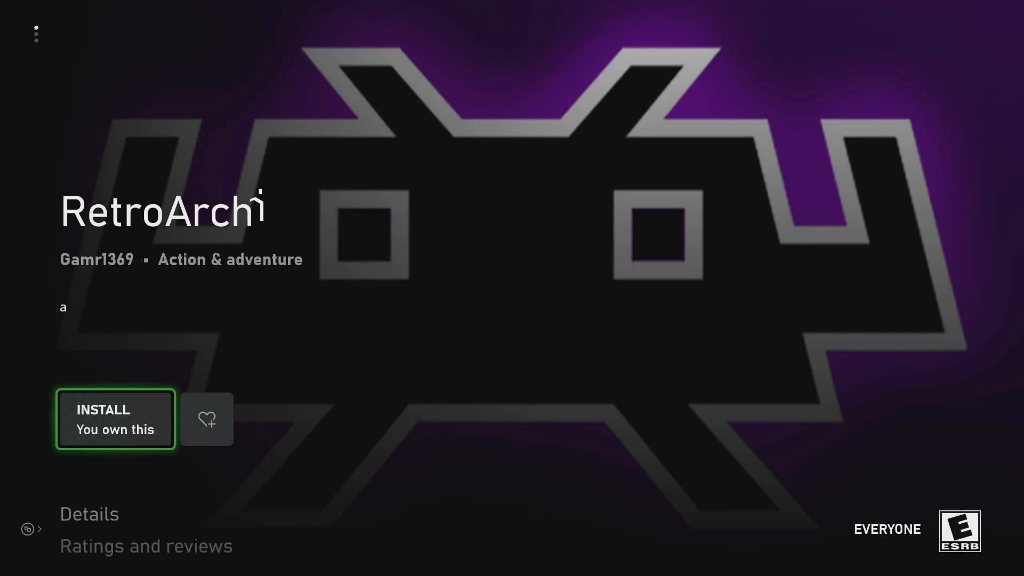
- Install RetroArch from its Microsoft Store page
click(115, 418)
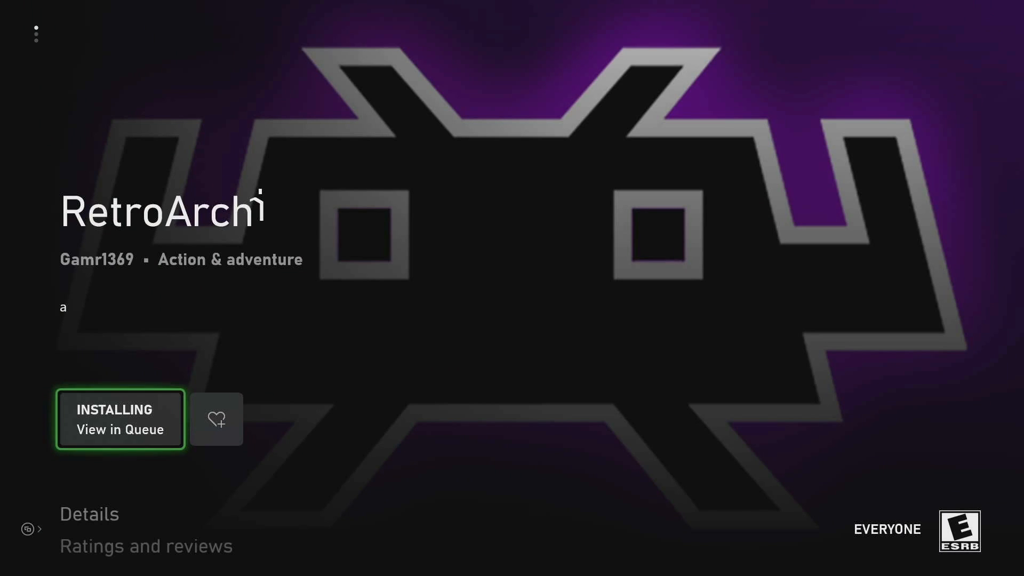
key(Xbox)
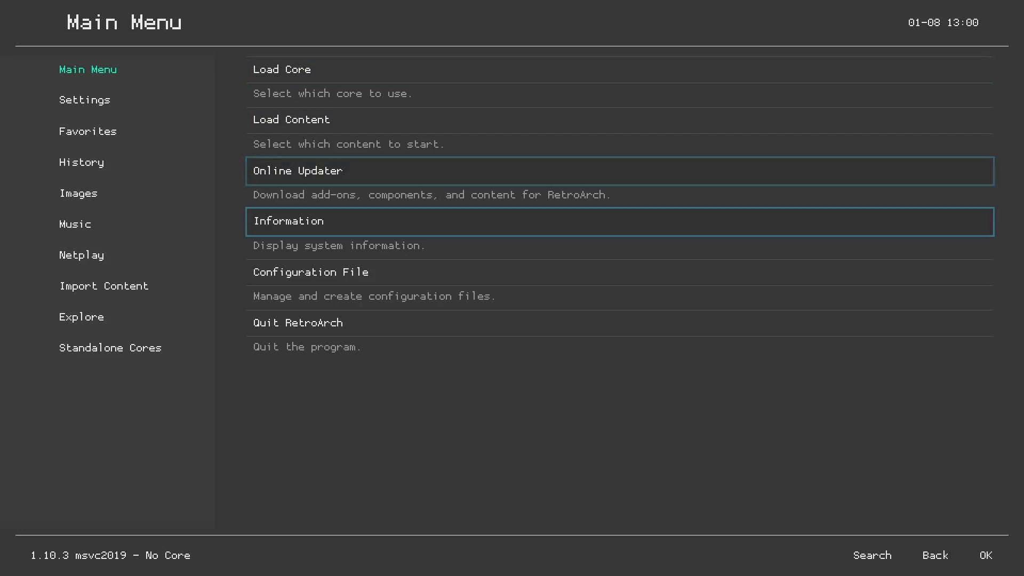
- In Online Updater, update assets, controller profiles and databases, enable on-demand thumbnails, and view core system files
click(298, 171)
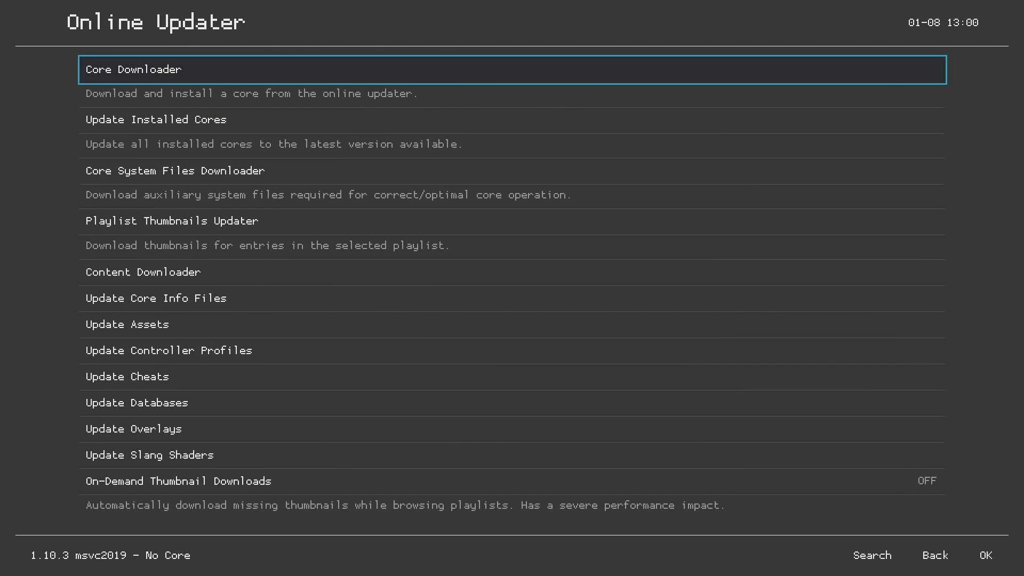
key(Down)
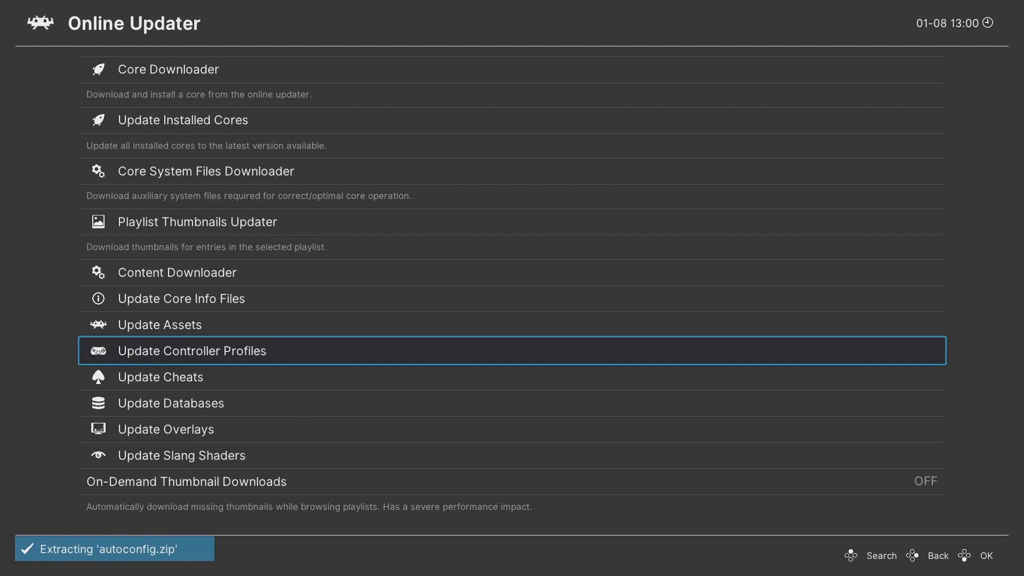
key(Down)
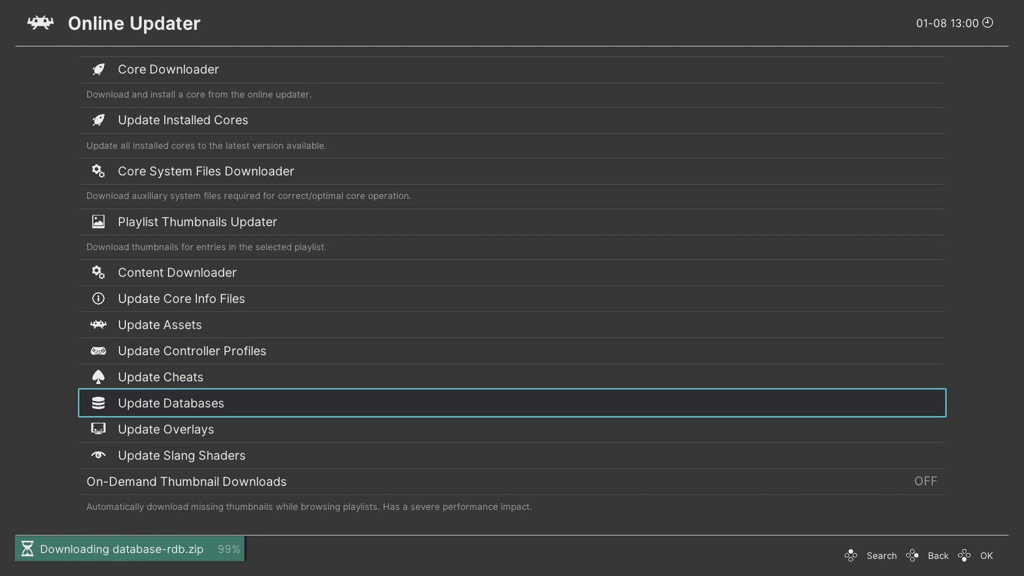
key(Up)
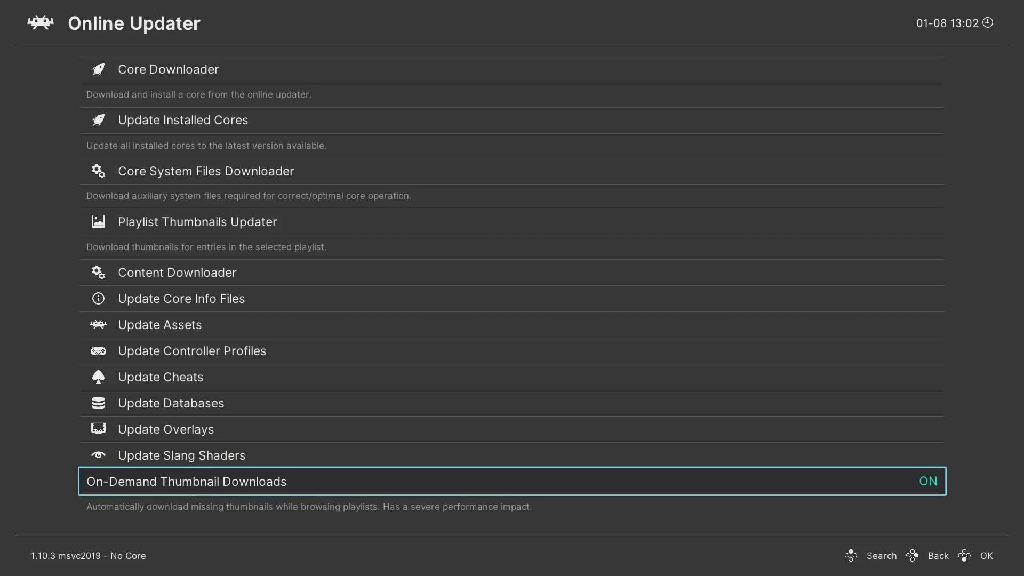
click(205, 171)
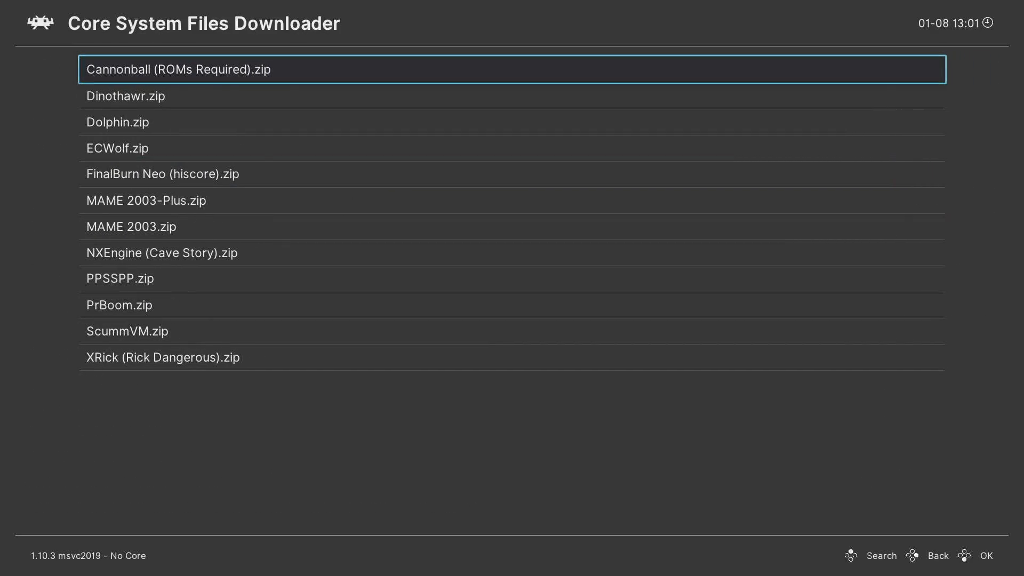
key(down)
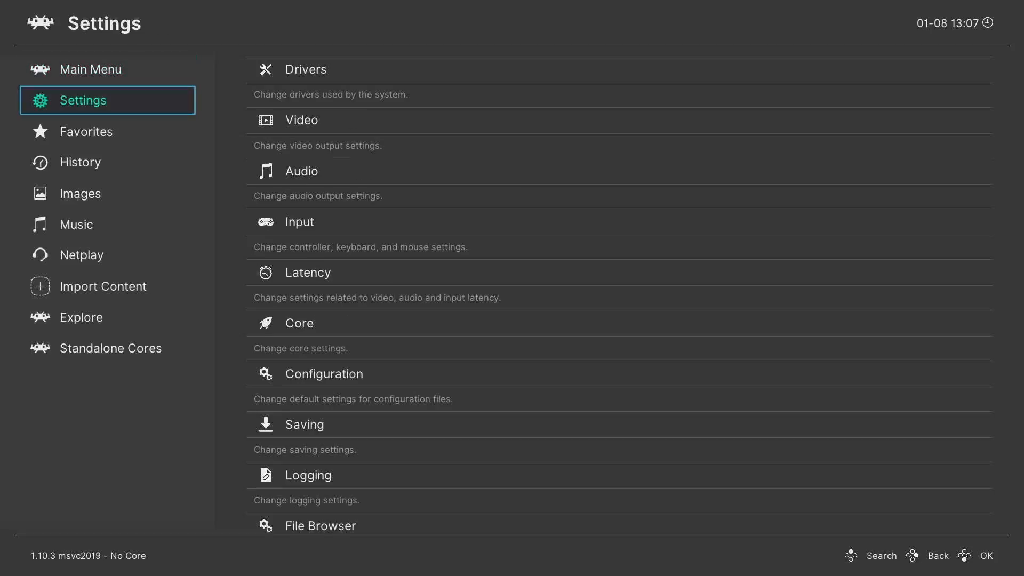
- Save the current configuration to retroarch.cfg via Main Menu > Configuration File
click(307, 68)
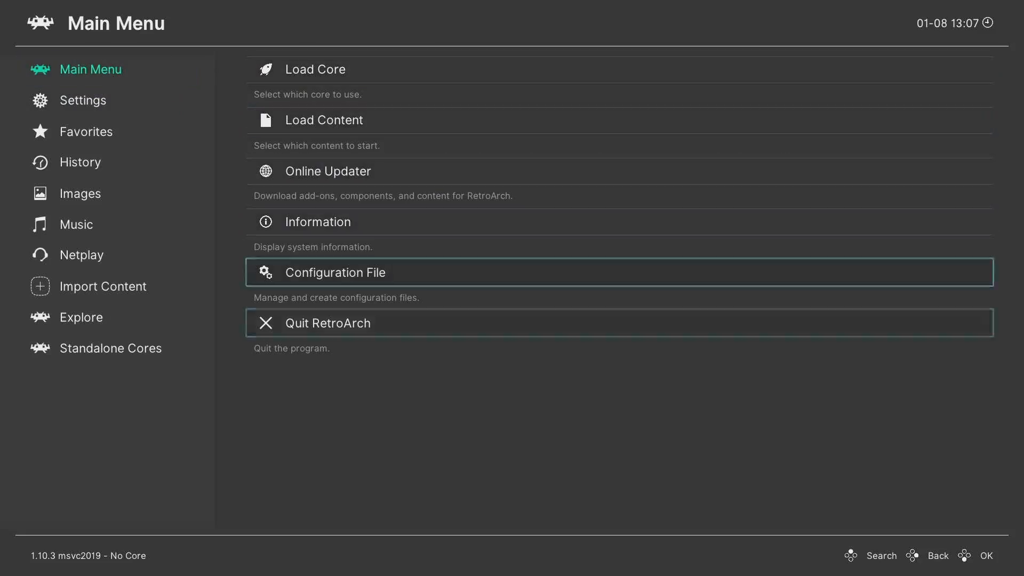
click(335, 272)
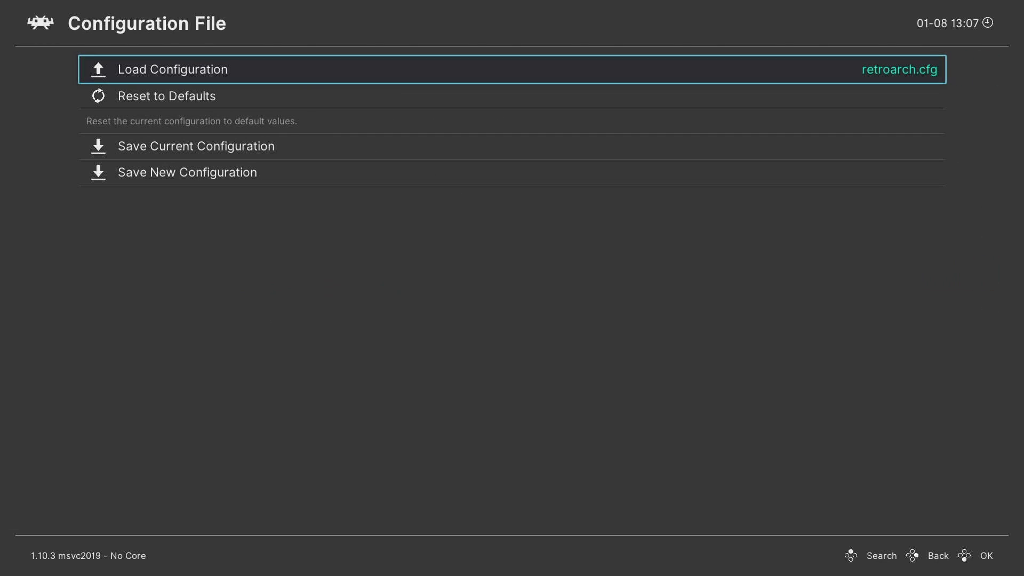
click(196, 146)
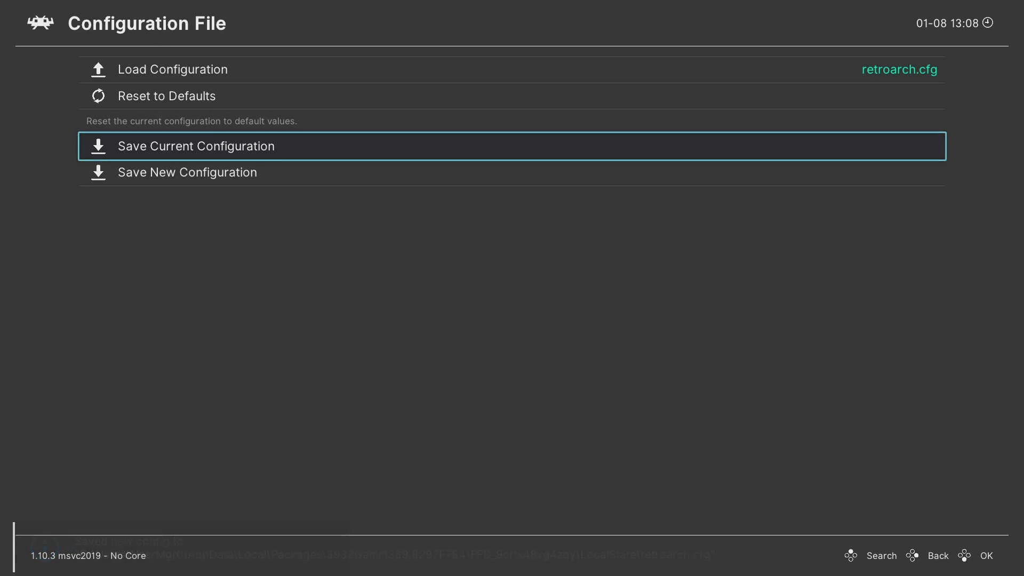
key(Backspace)
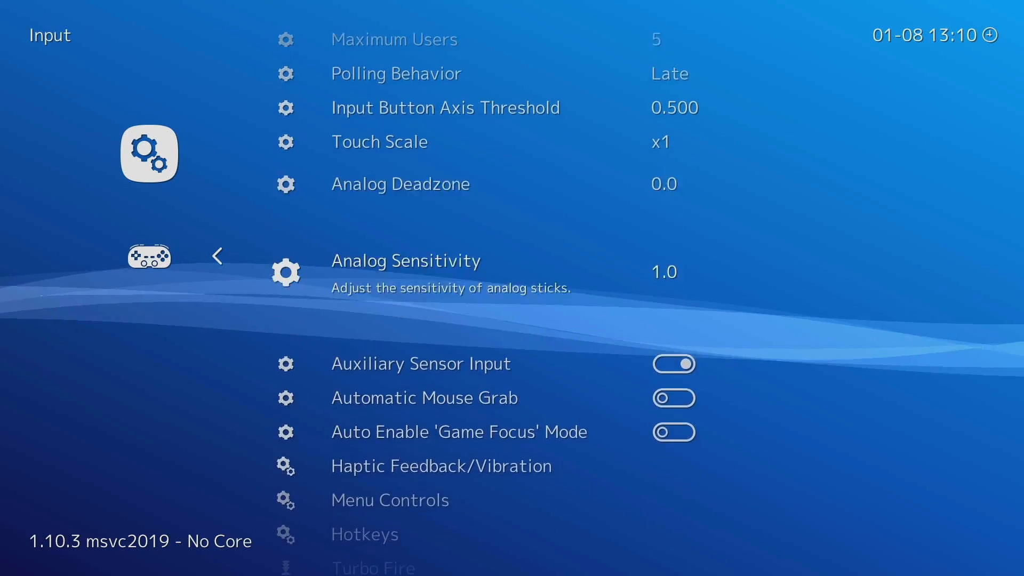
- In Input > Hotkeys, choose a Menu Toggle Controller Combo
scroll(down, 3)
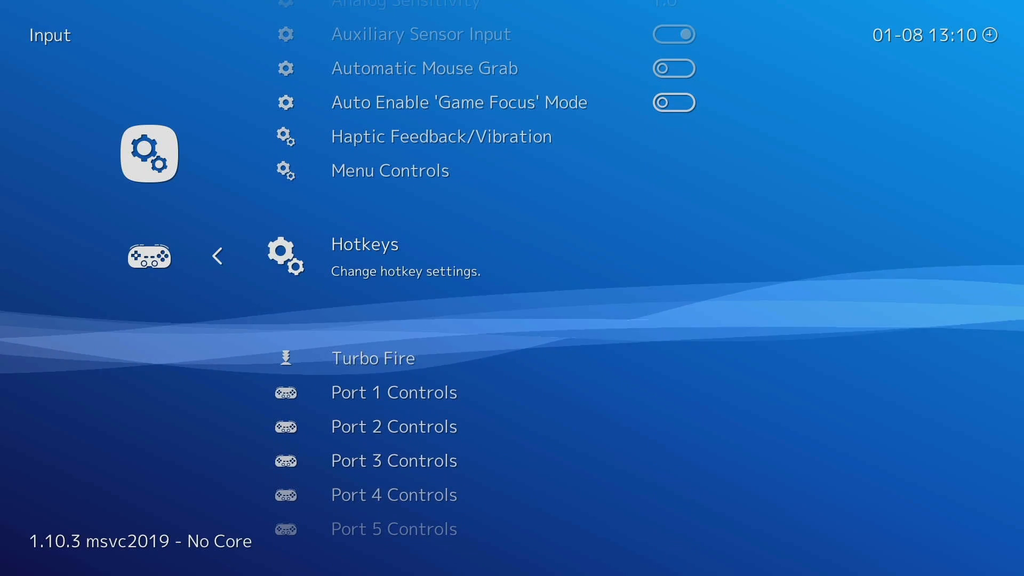
click(365, 244)
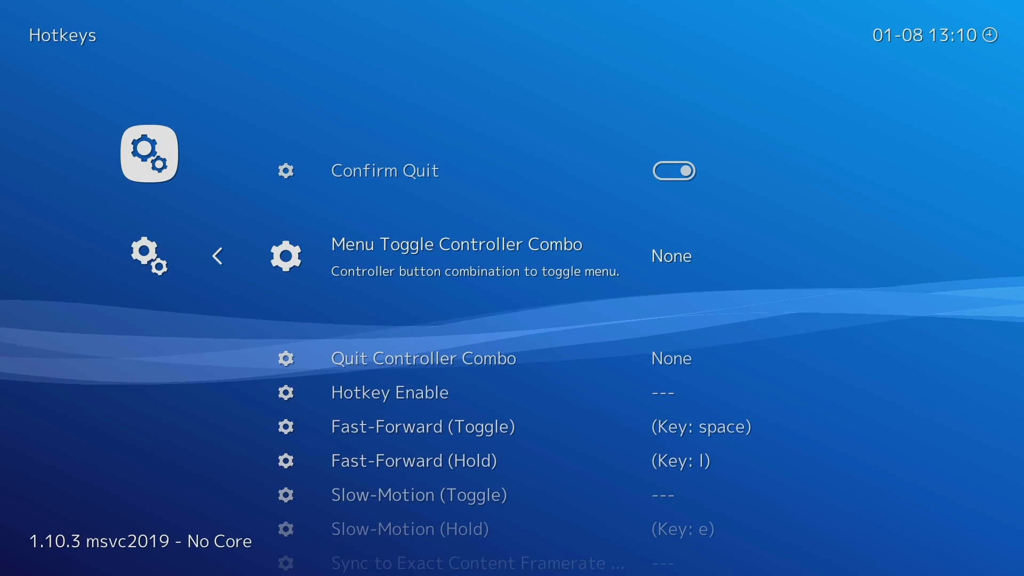
click(455, 244)
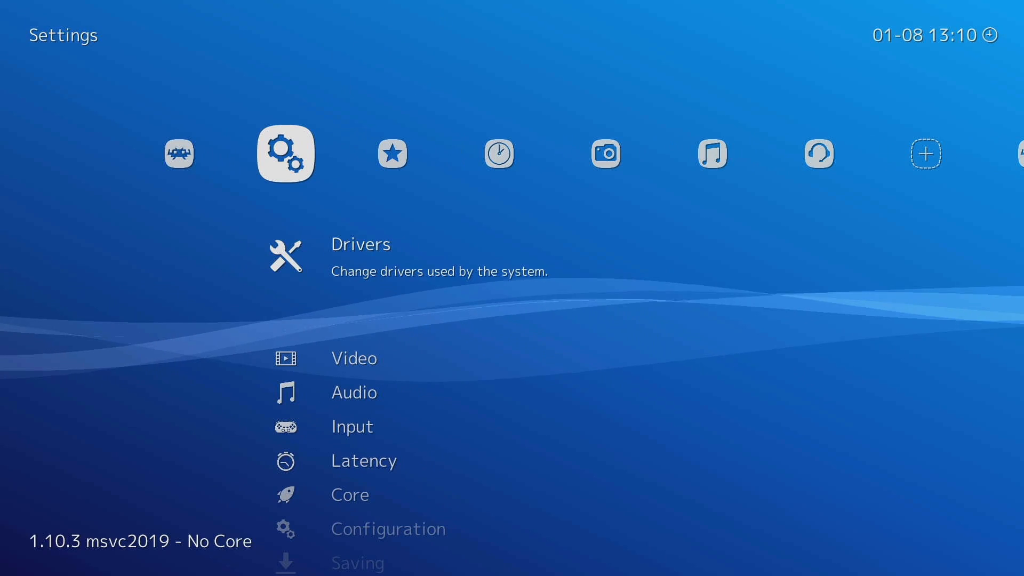
- Open On-Screen Notifications under On-Screen Display in Settings
scroll(down, 3)
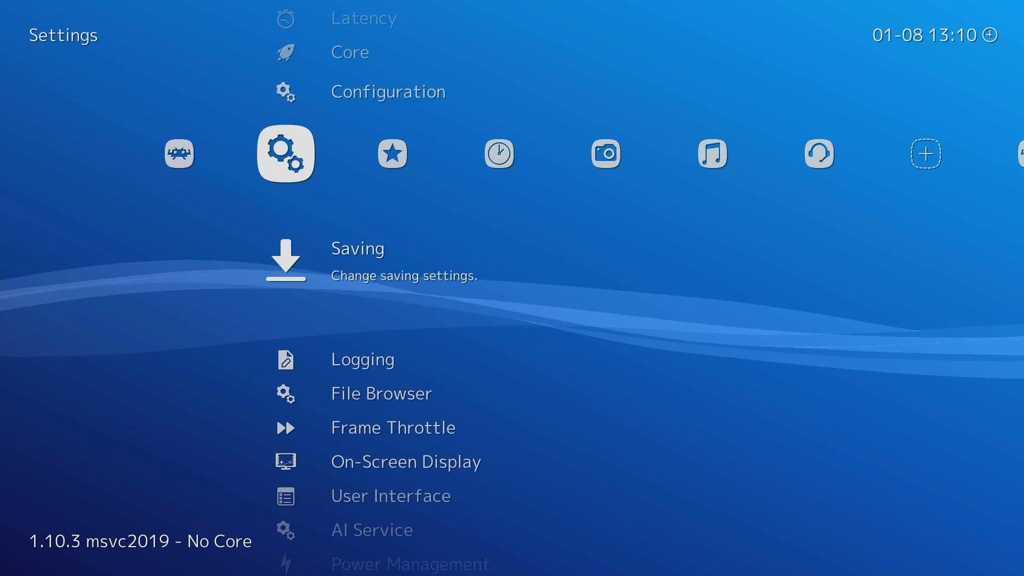
scroll(down, 3)
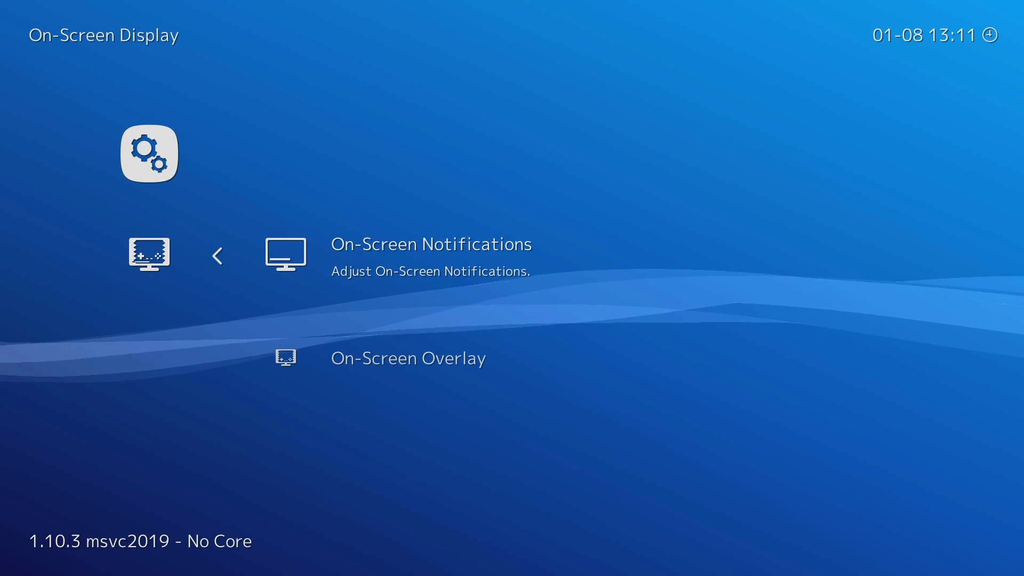
click(431, 244)
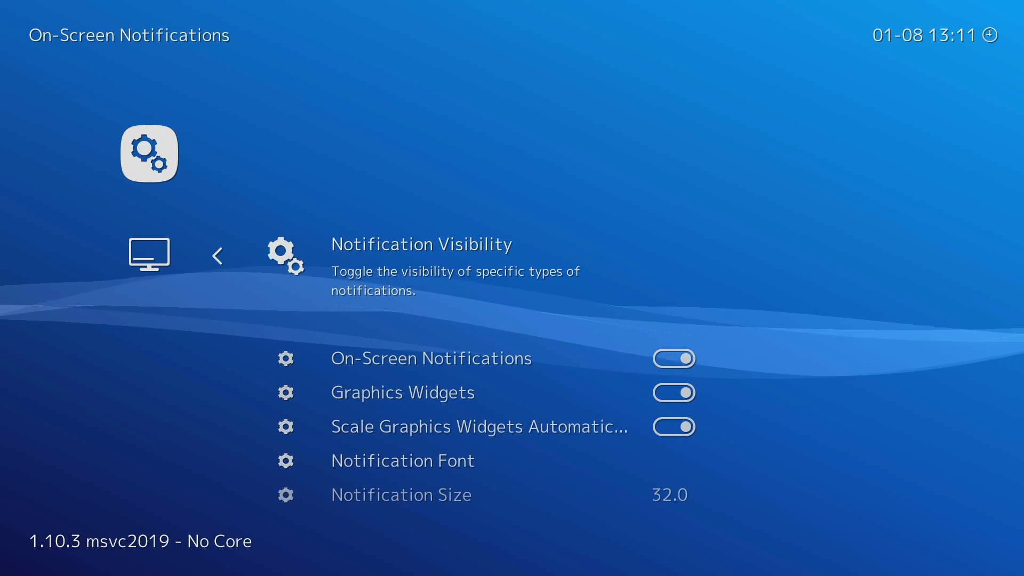